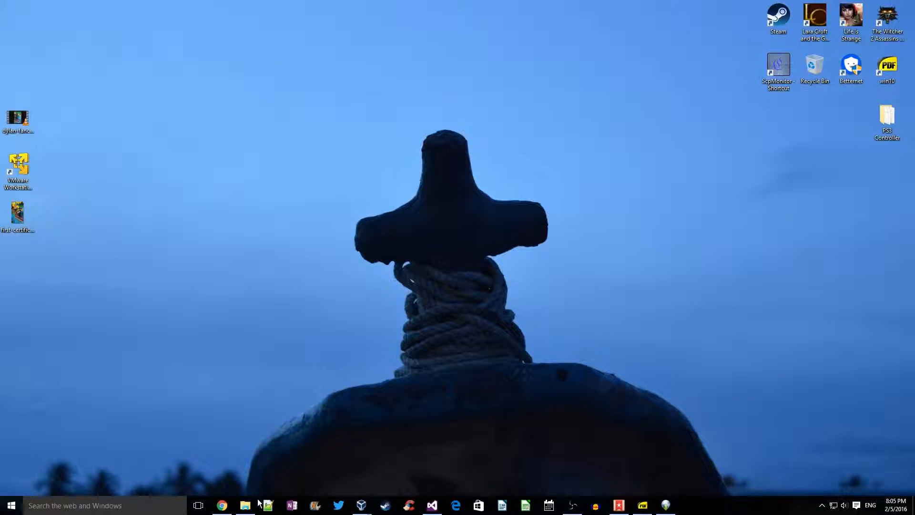
# From This PC, choose Import pictures and videos on the A0001 camera
pyautogui.click(245, 505)
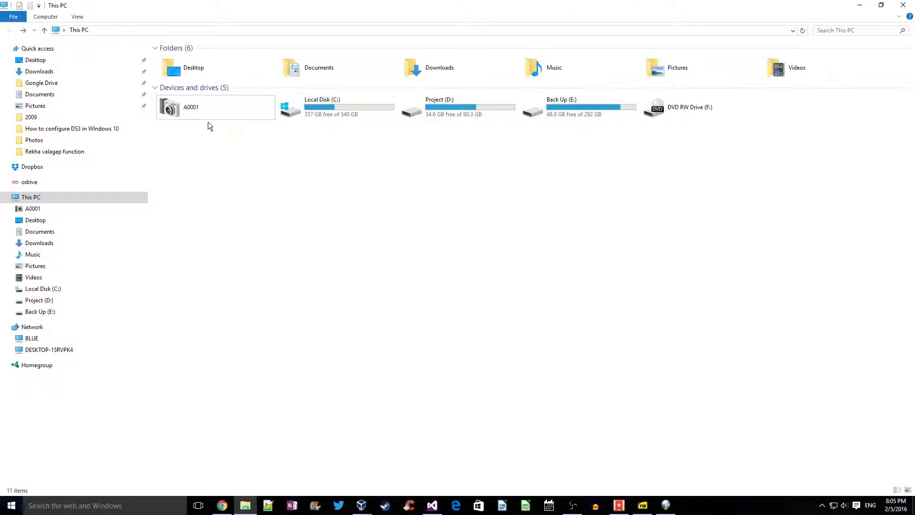
pyautogui.click(199, 110)
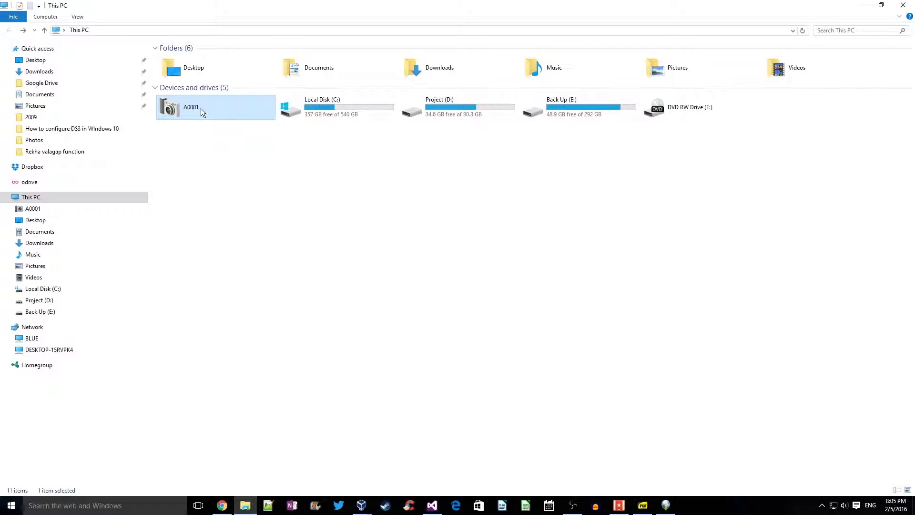
pyautogui.rightClick(191, 107)
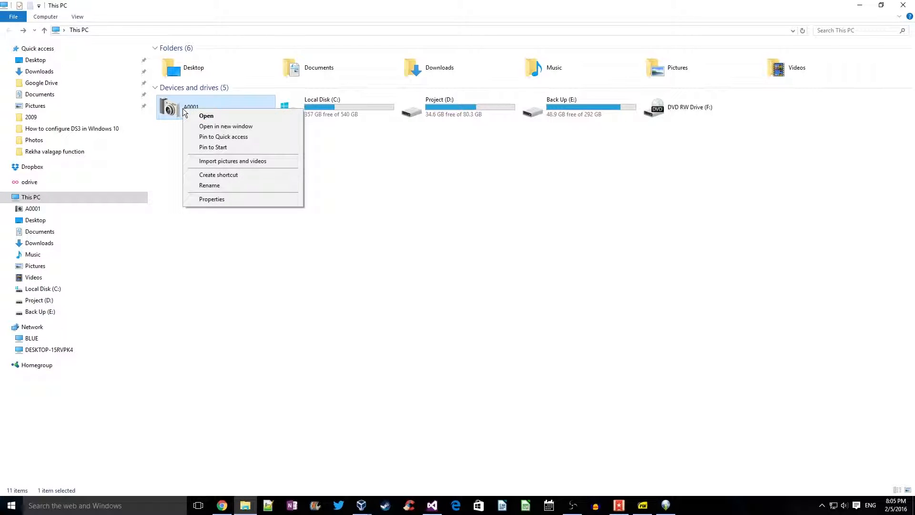
pyautogui.moveTo(246, 169)
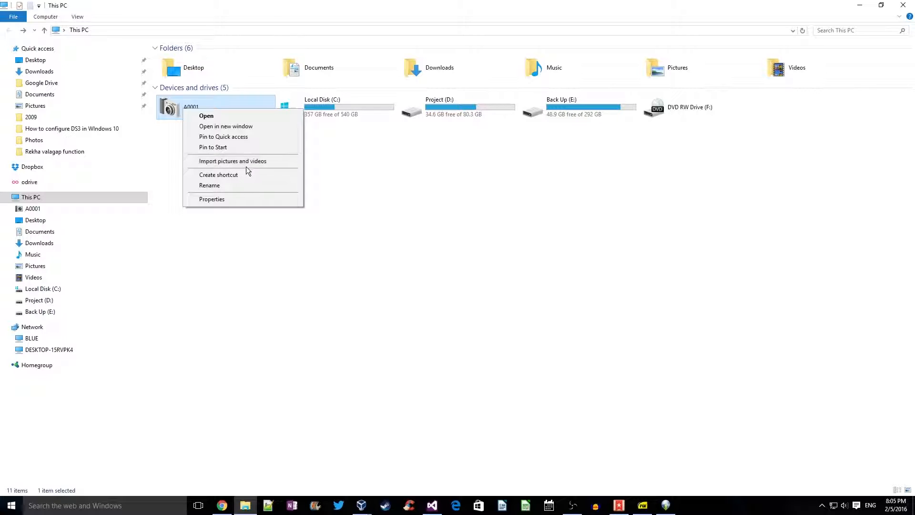
pyautogui.click(232, 161)
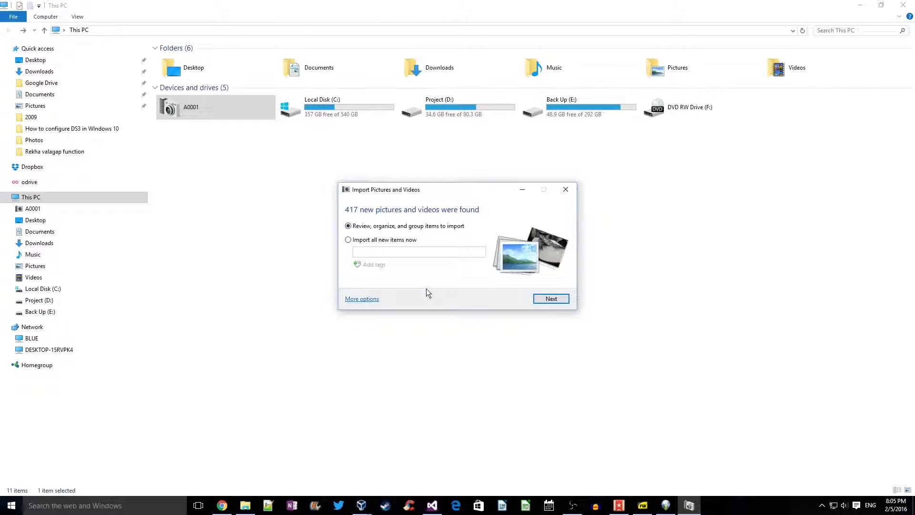
pyautogui.moveTo(461, 231)
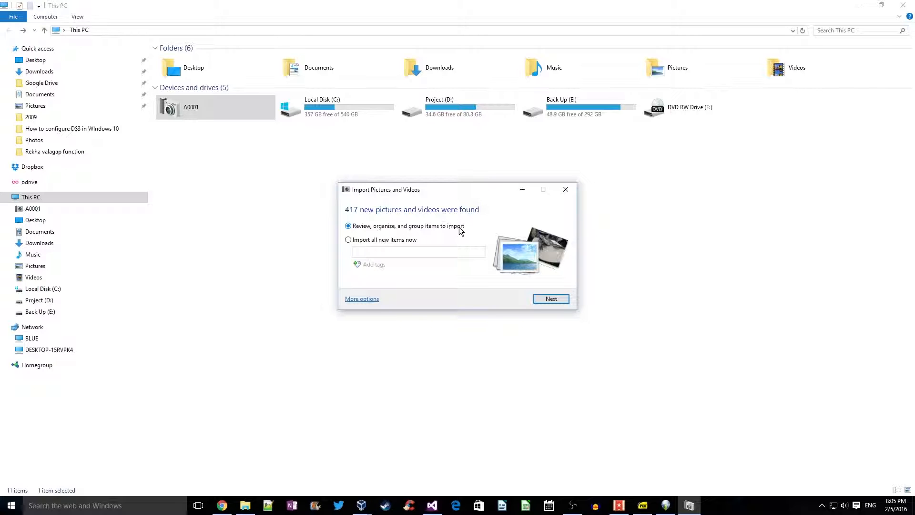
# Keep 'Review, organize, and group items to import' and go to More options
pyautogui.click(348, 240)
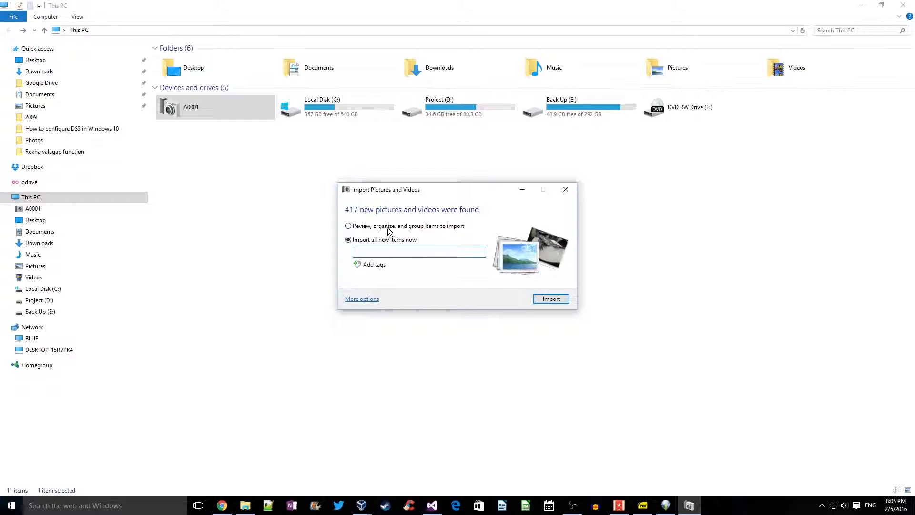
pyautogui.click(348, 226)
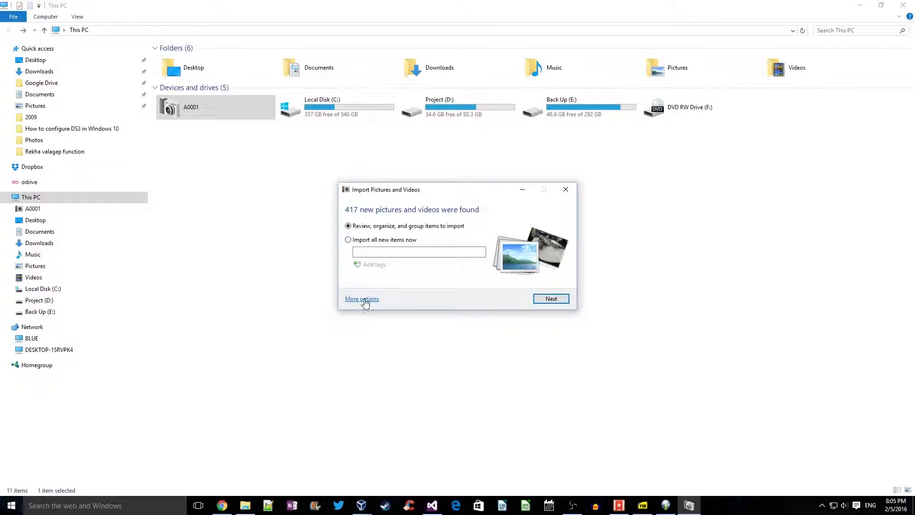
pyautogui.click(362, 299)
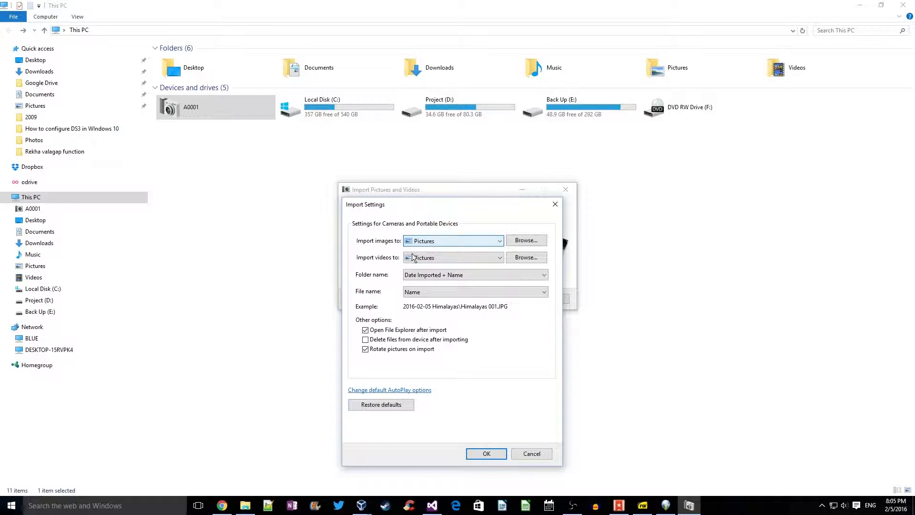
# Send imported videos to the Videos folder, keep Date Imported + Name folder naming, and confirm with OK
pyautogui.click(498, 258)
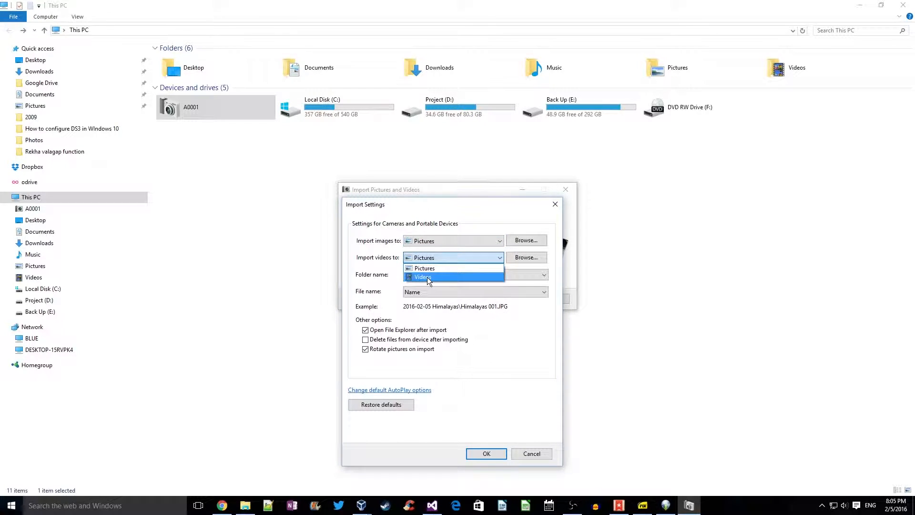
pyautogui.click(422, 276)
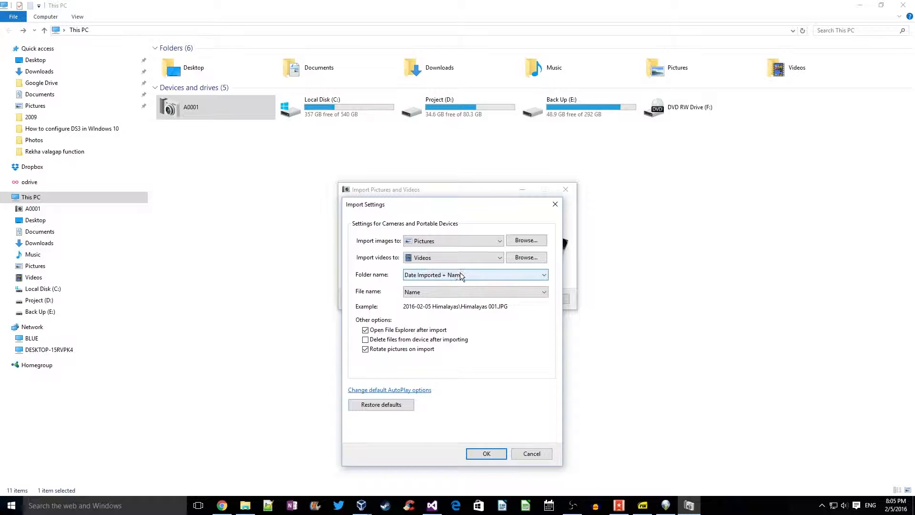
pyautogui.click(542, 275)
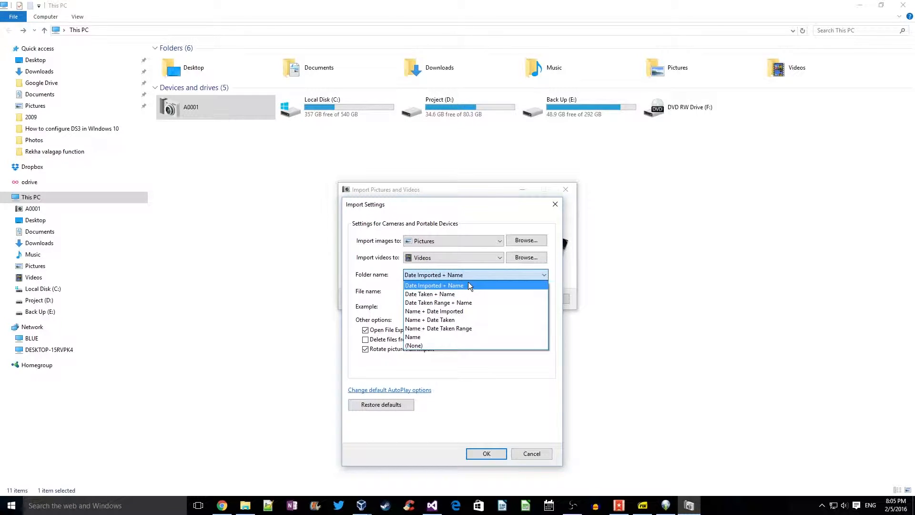
pyautogui.click(475, 292)
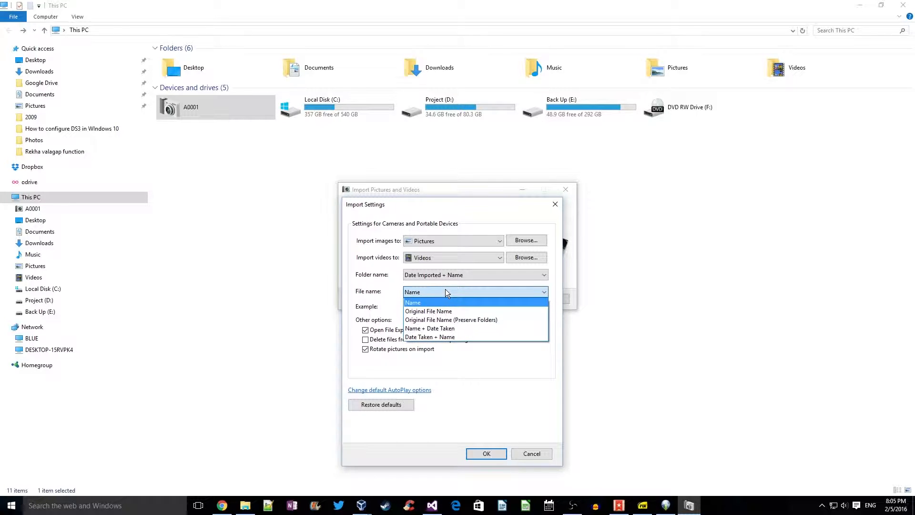
pyautogui.click(413, 302)
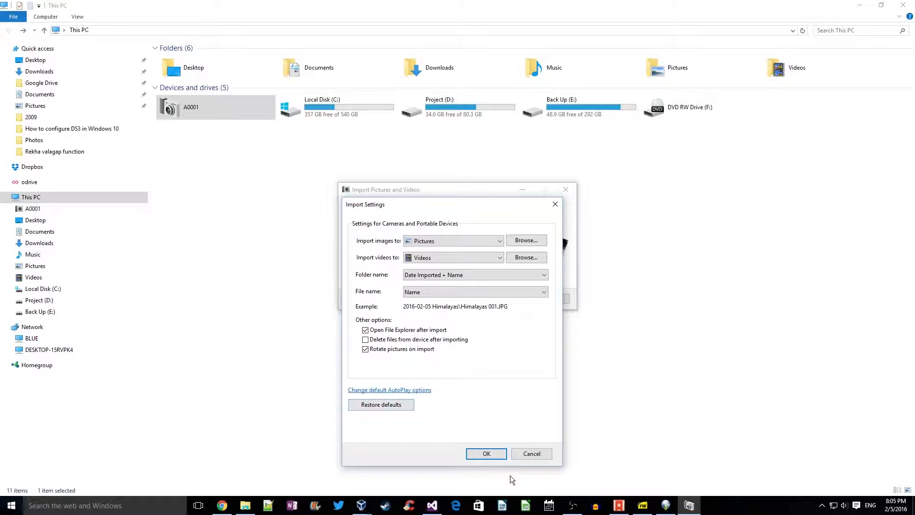
pyautogui.click(485, 454)
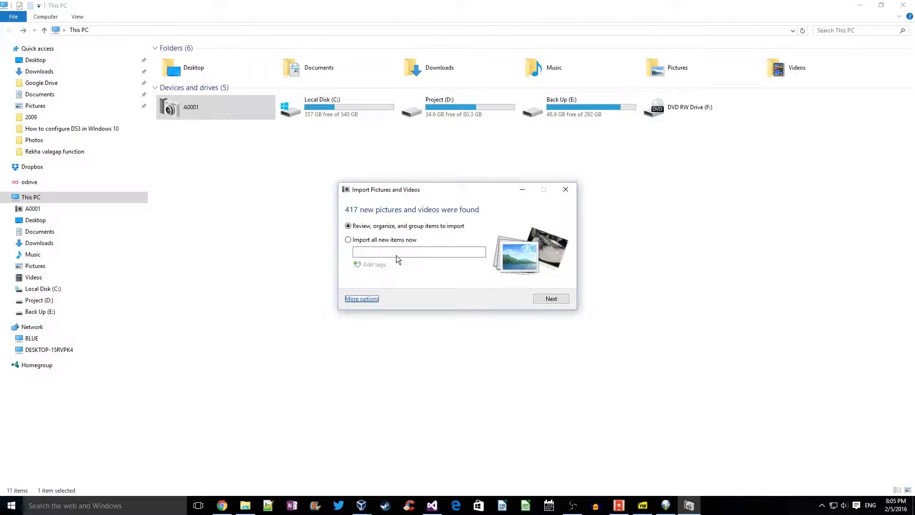
pyautogui.moveTo(462, 229)
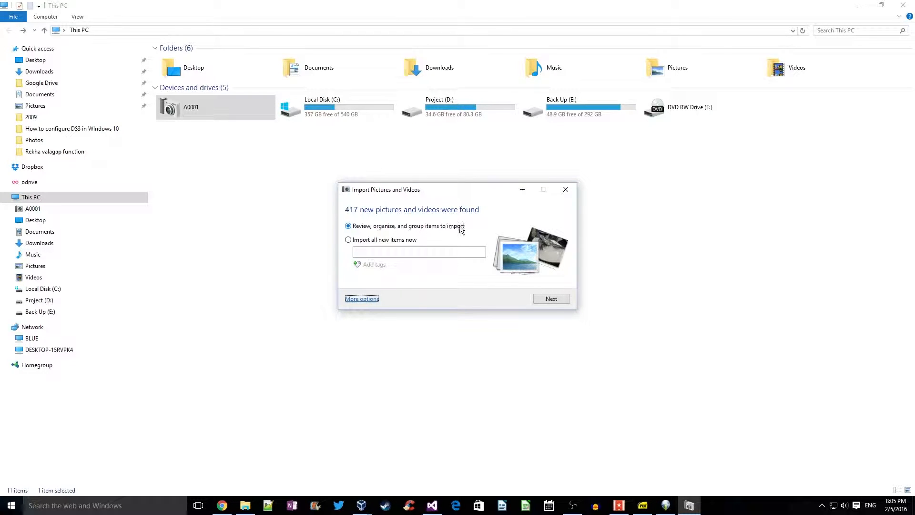
pyautogui.click(550, 299)
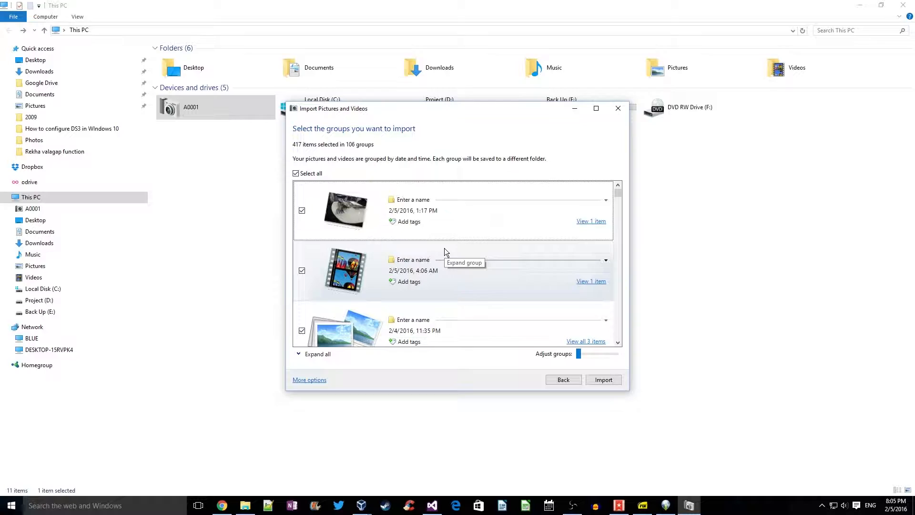
pyautogui.scroll(-3)
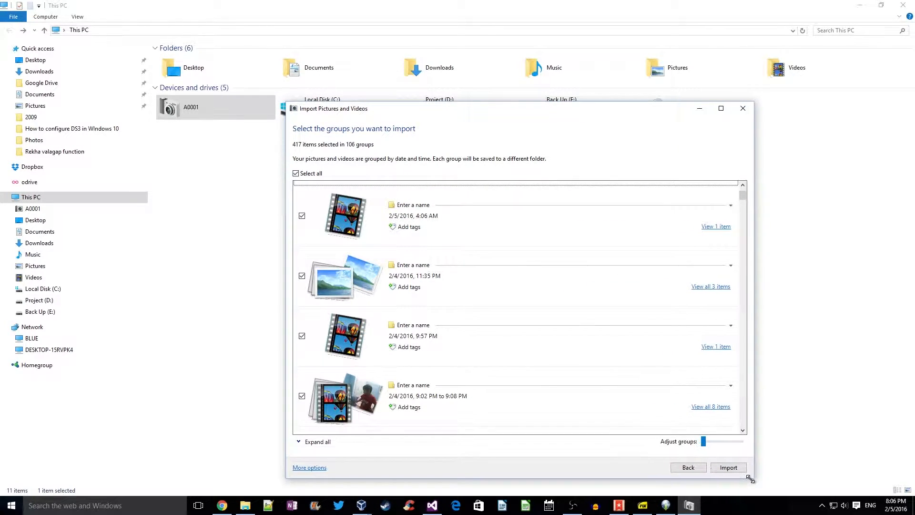
pyautogui.scroll(-3)
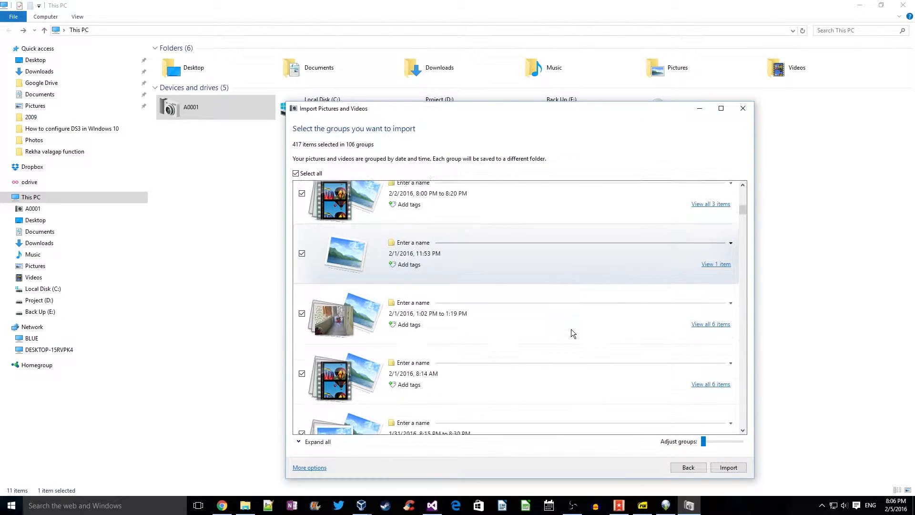
pyautogui.scroll(-3)
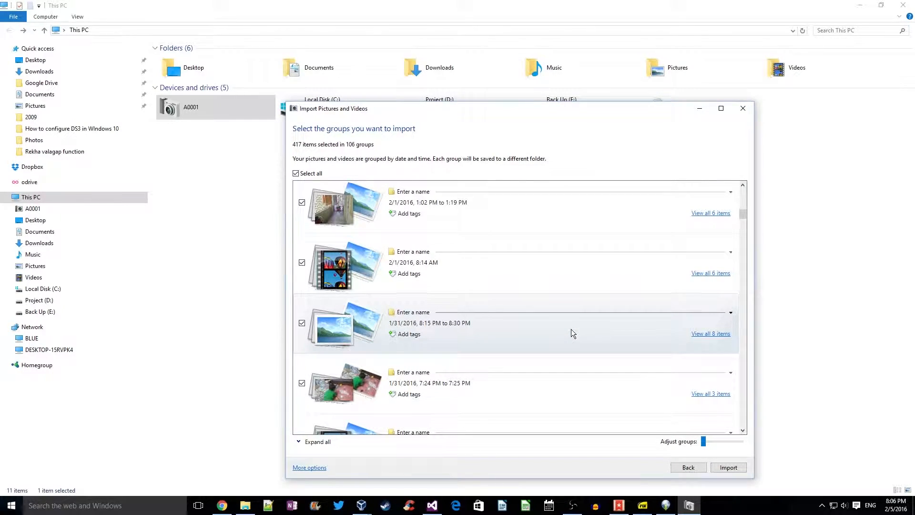
pyautogui.scroll(-3)
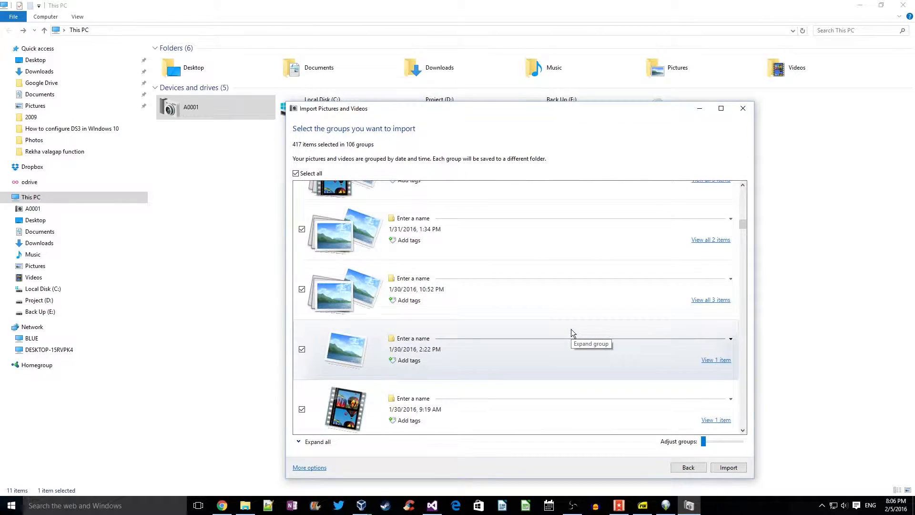
pyautogui.scroll(3)
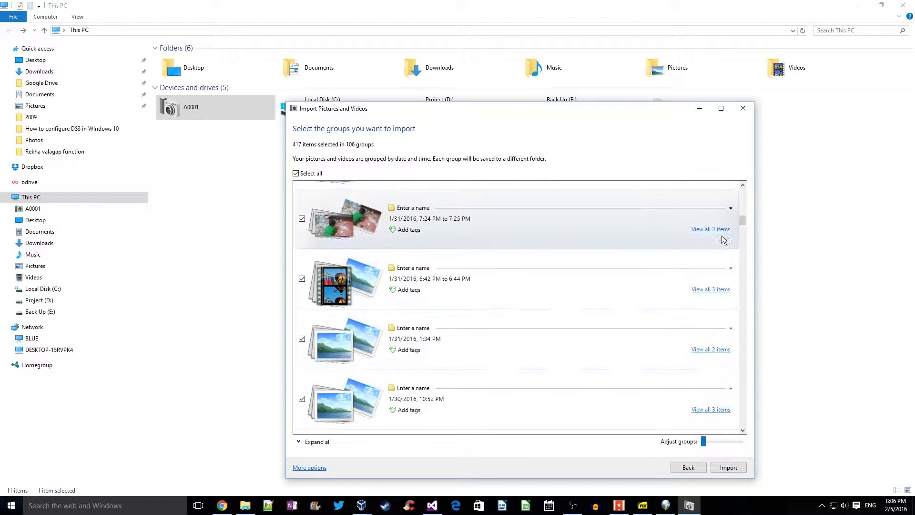
pyautogui.click(709, 229)
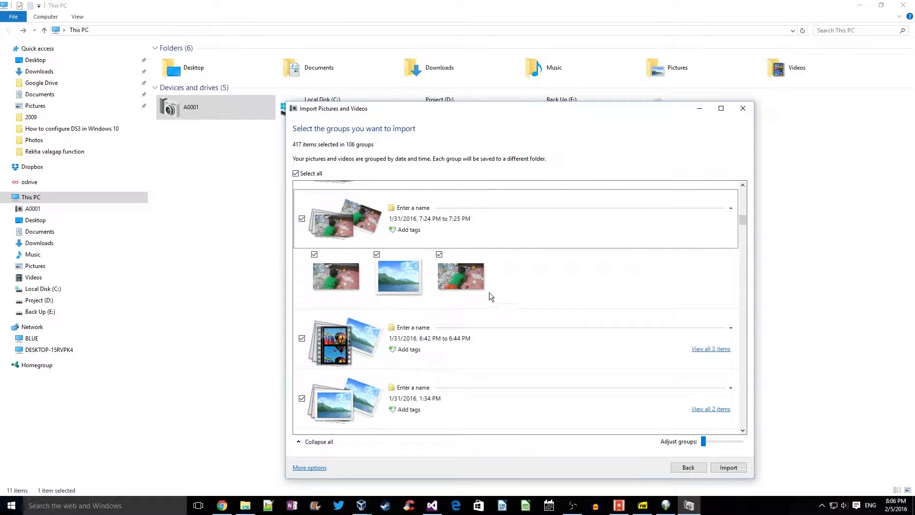
pyautogui.scroll(-3)
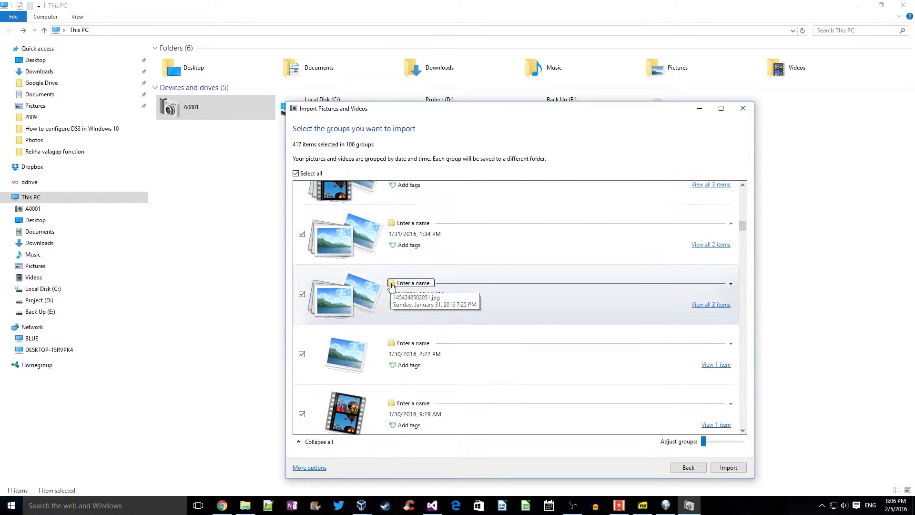
pyautogui.scroll(-3)
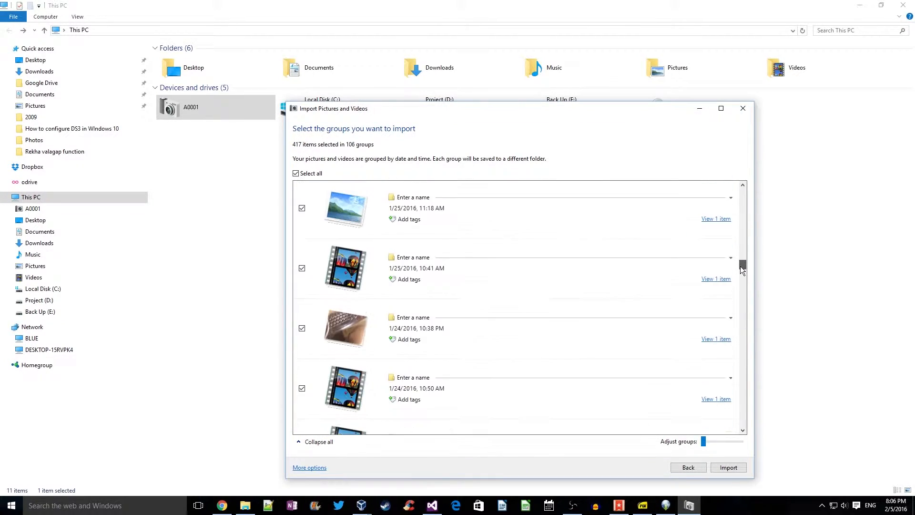
pyautogui.scroll(-3)
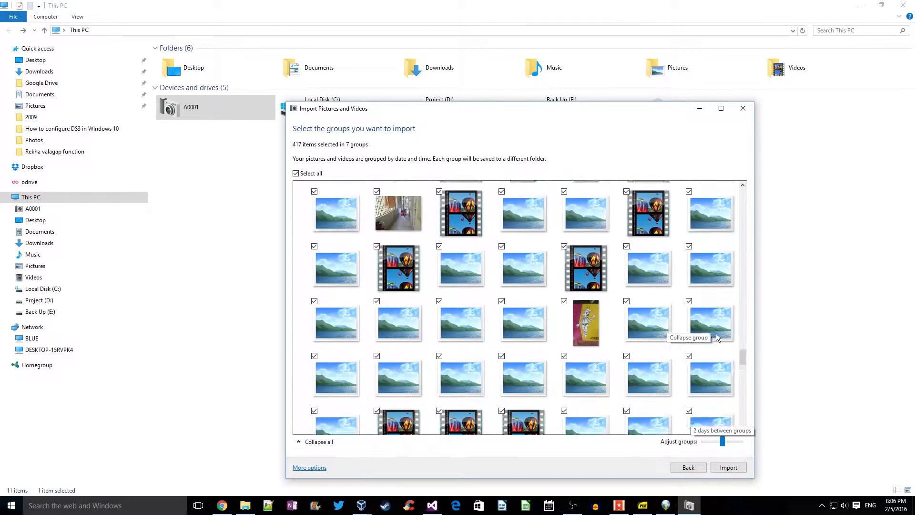
# Scroll down through the thumbnails of the 417 grouped camera items
pyautogui.scroll(-3)
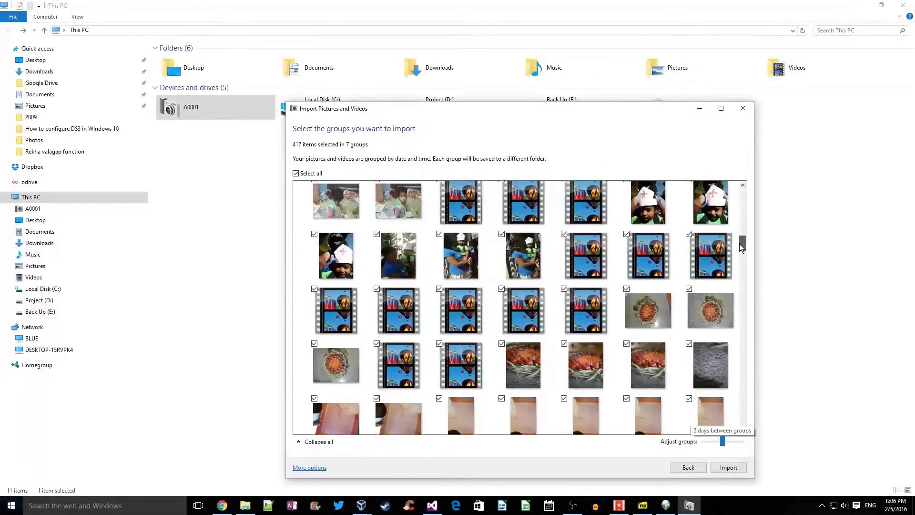
pyautogui.scroll(-3)
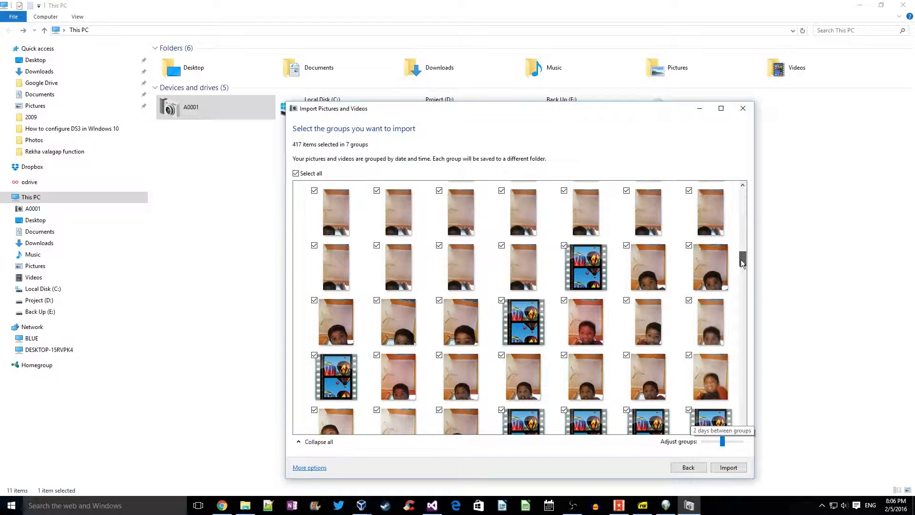
pyautogui.scroll(-3)
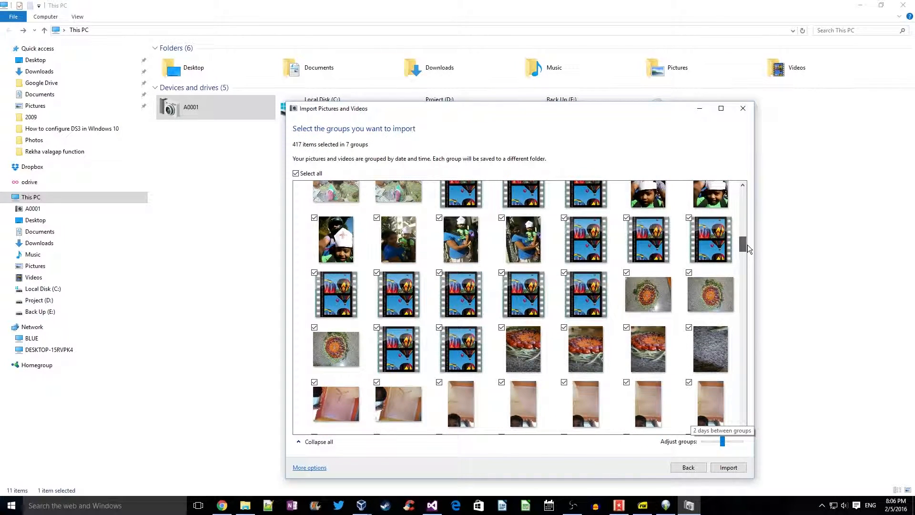
pyautogui.scroll(-3)
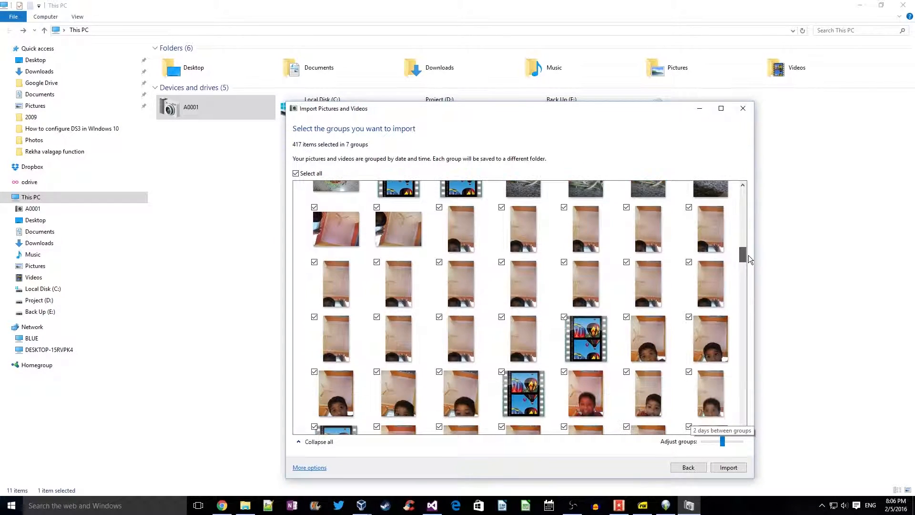
pyautogui.scroll(-3)
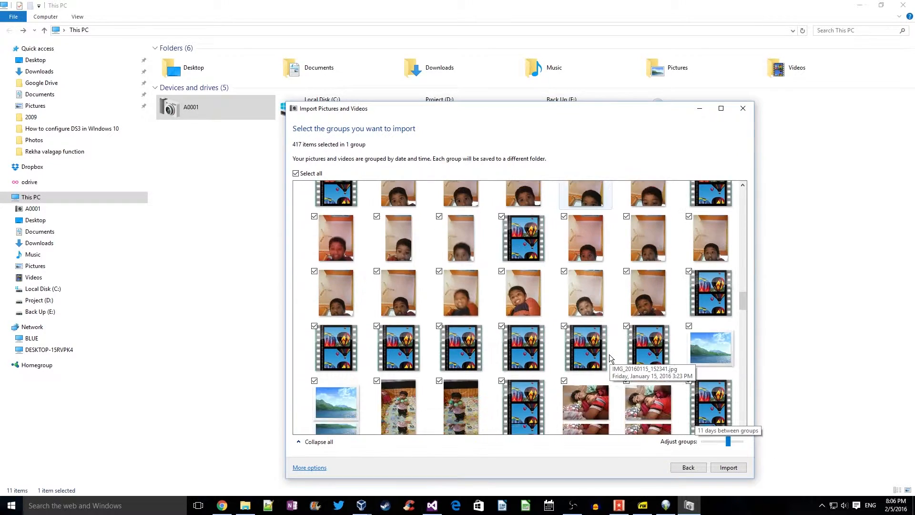
# Scroll the grouped item list down and back up to review the groups
pyautogui.scroll(-3)
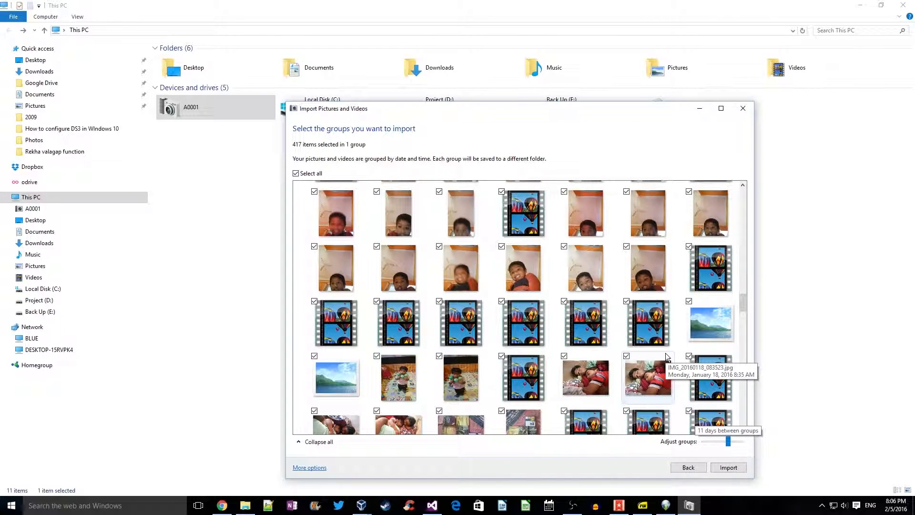
pyautogui.scroll(3)
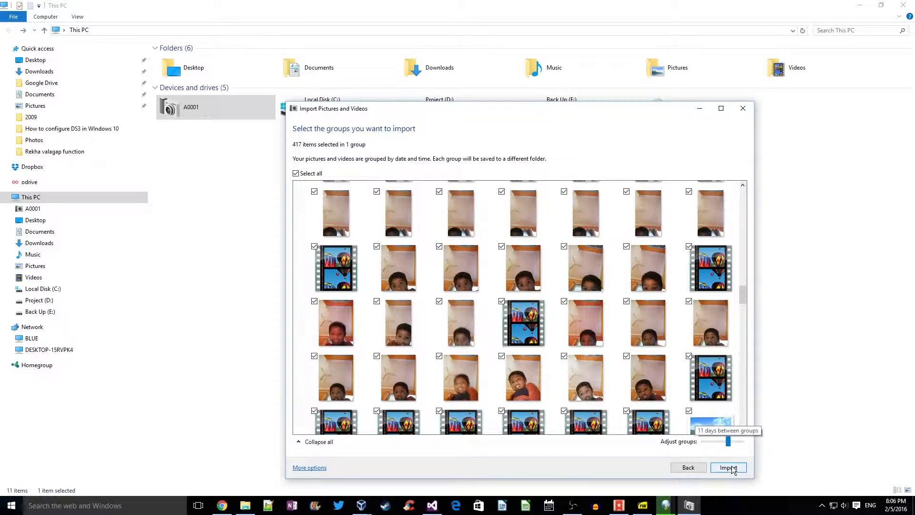
pyautogui.moveTo(399, 213)
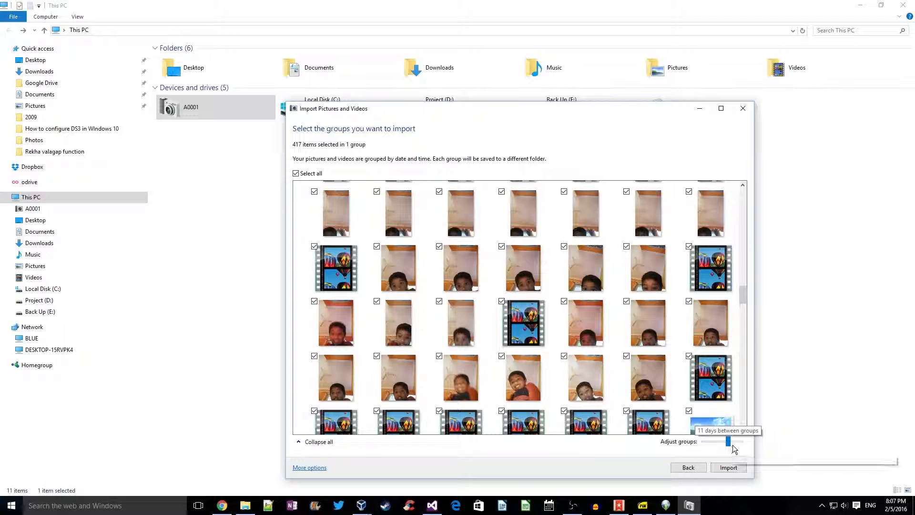
pyautogui.moveTo(728, 442)
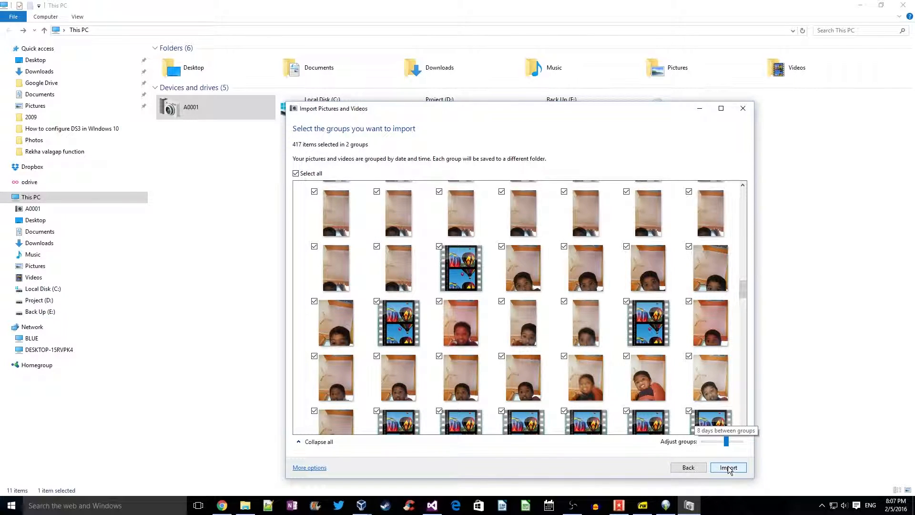
# Uncheck the 412-item group and import only the five photos from the older date group
pyautogui.click(728, 467)
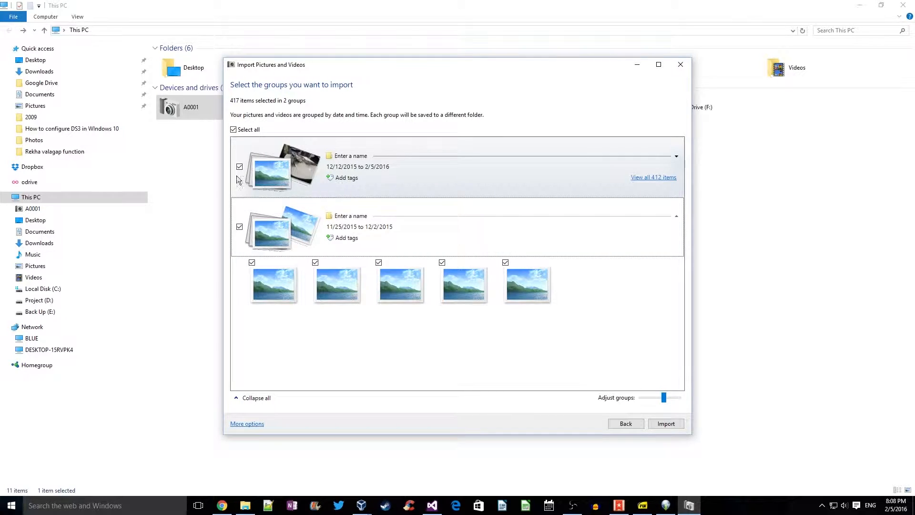
pyautogui.click(239, 167)
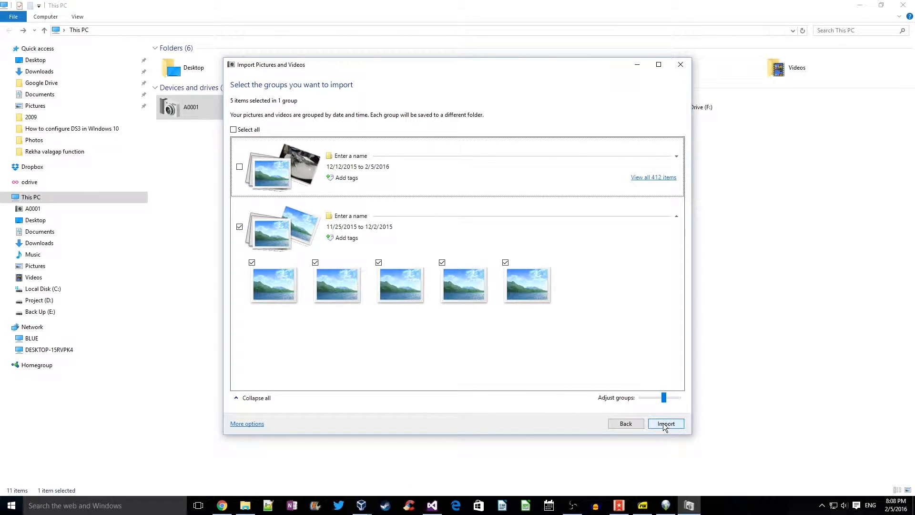
pyautogui.click(665, 424)
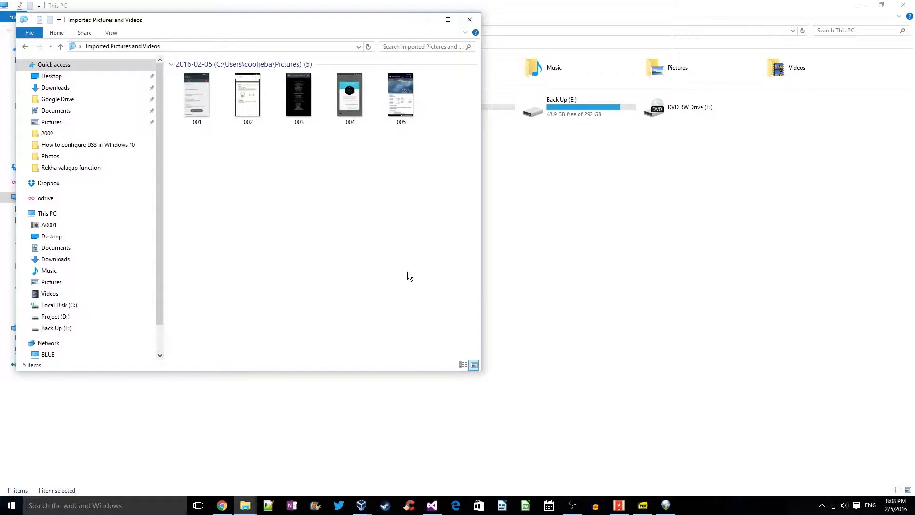
# Maximize the Imported Pictures and Videos window and open photo 001
pyautogui.click(448, 19)
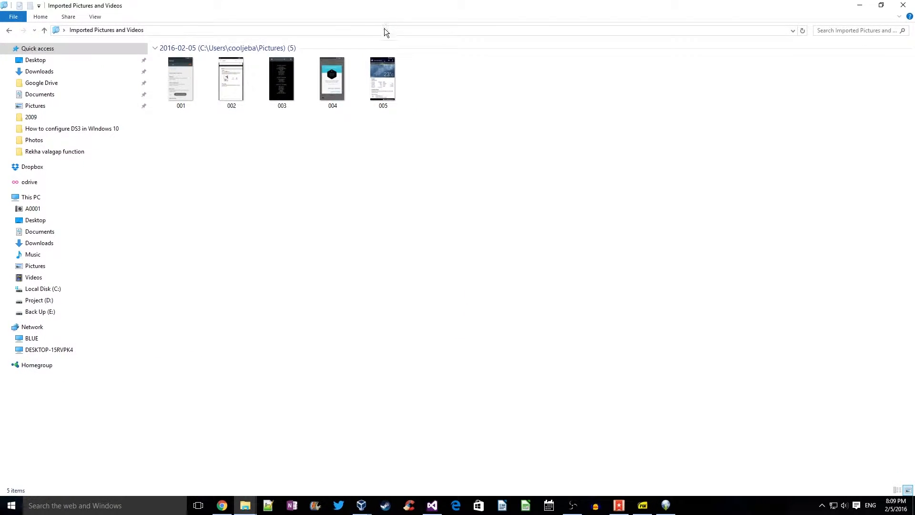
pyautogui.click(181, 80)
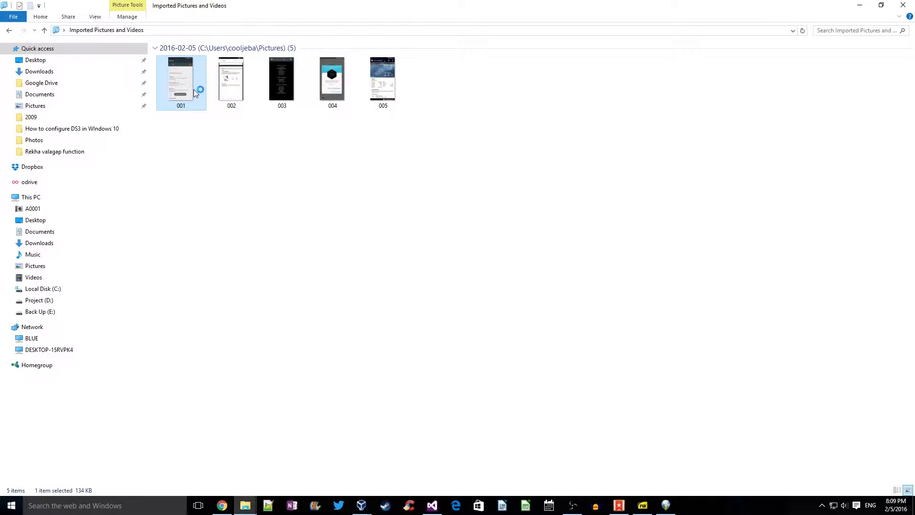
pyautogui.doubleClick(180, 79)
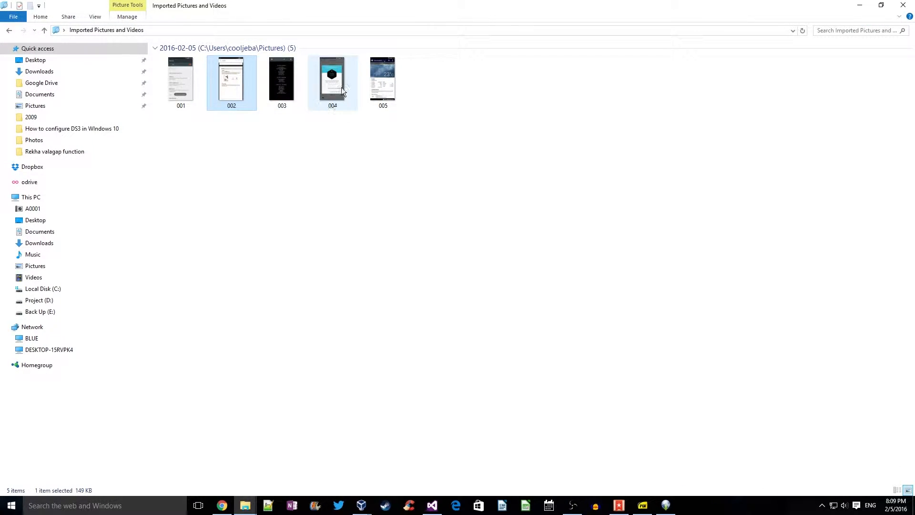
# Close the empty paint.net window to return to the imported photos folder
pyautogui.click(688, 506)
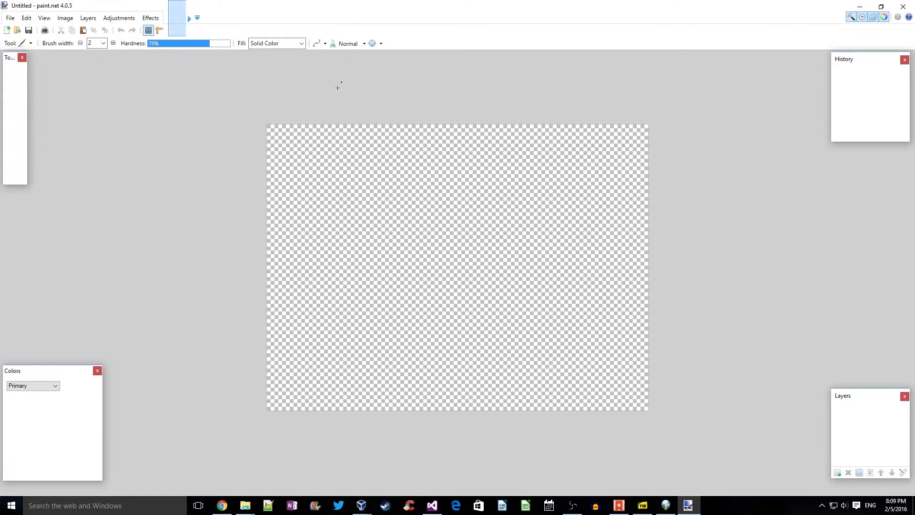
pyautogui.click(9, 18)
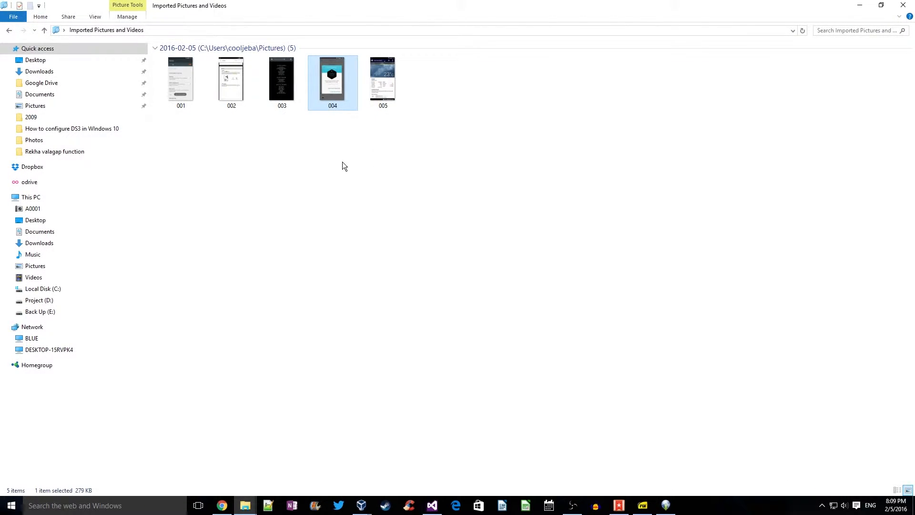
pyautogui.click(341, 157)
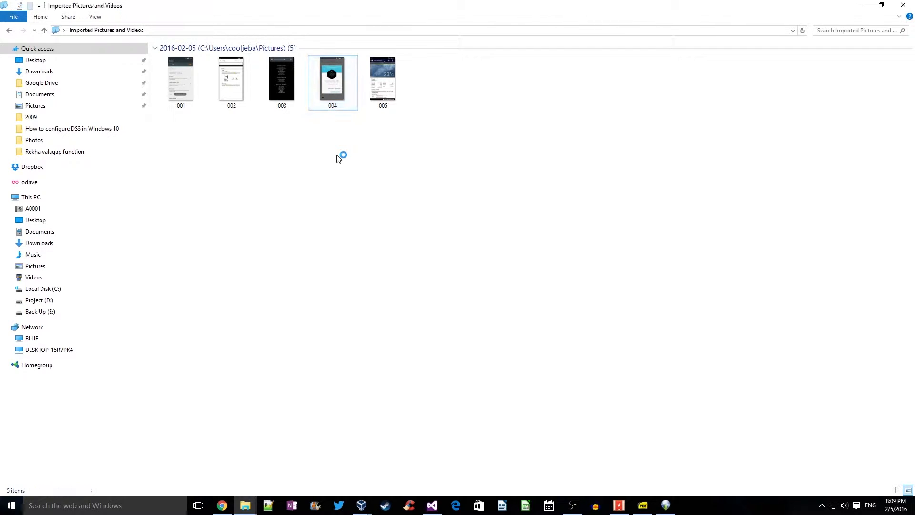
pyautogui.moveTo(597, 388)
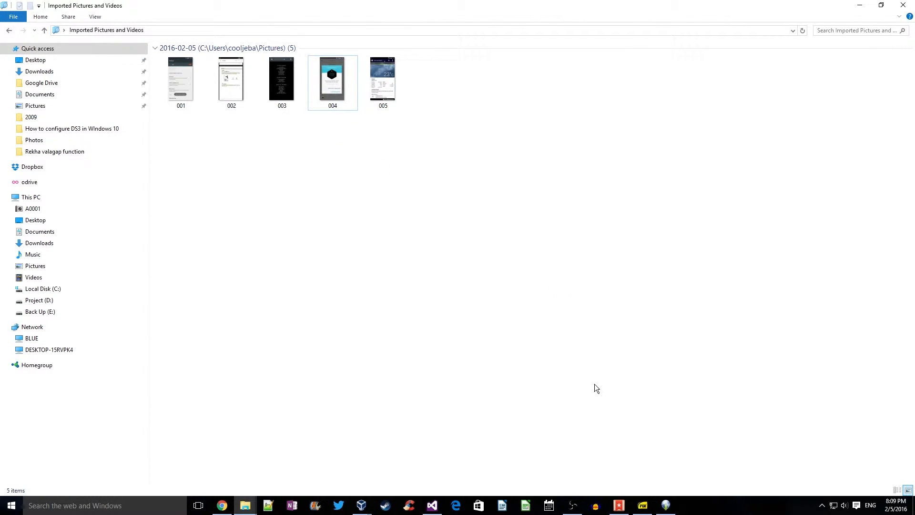